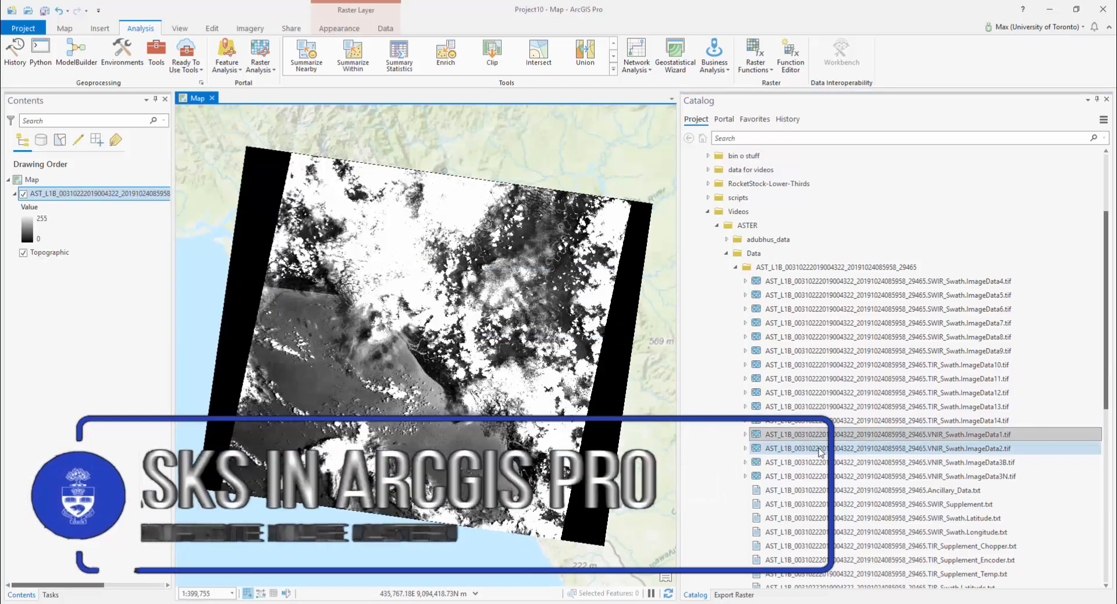
- Add the VNIR ImageData2 band from Catalog, then remove that extra layer from the map
double_click(887, 448)
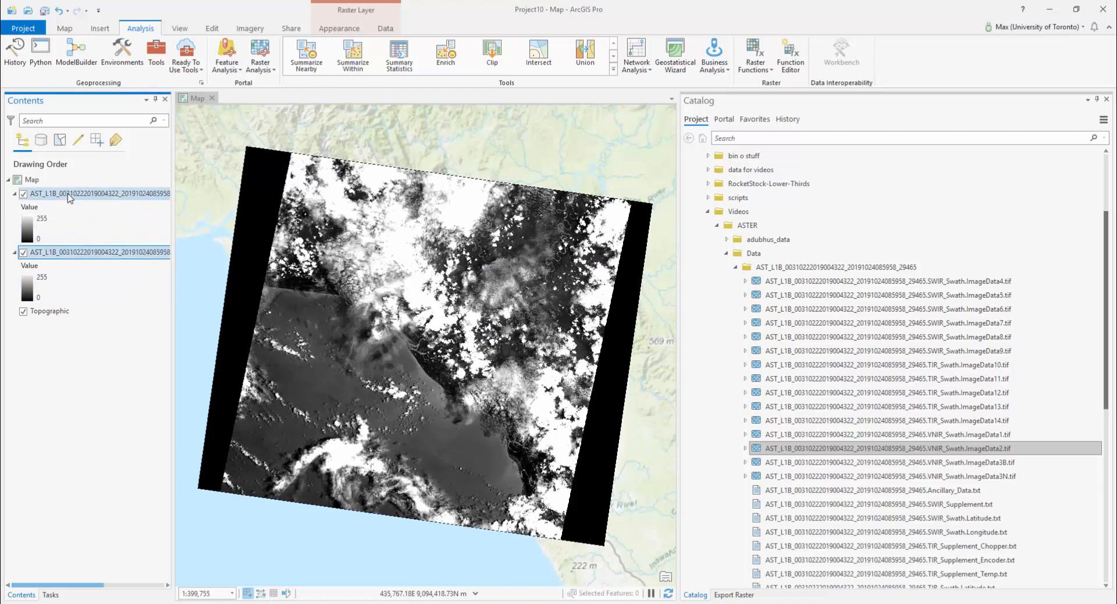
right_click(93, 193)
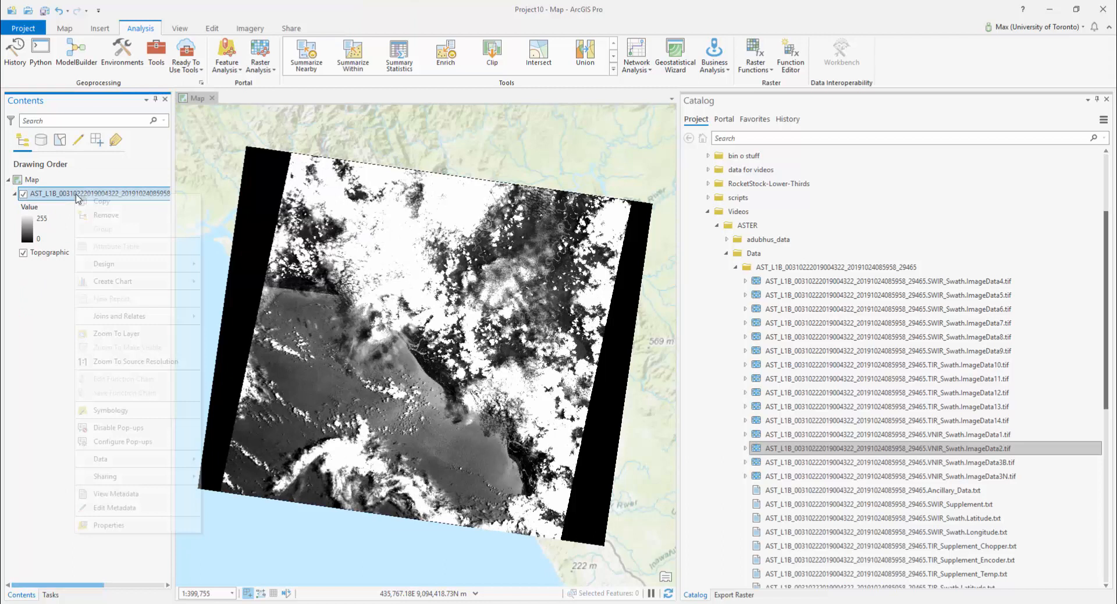
left_click(105, 214)
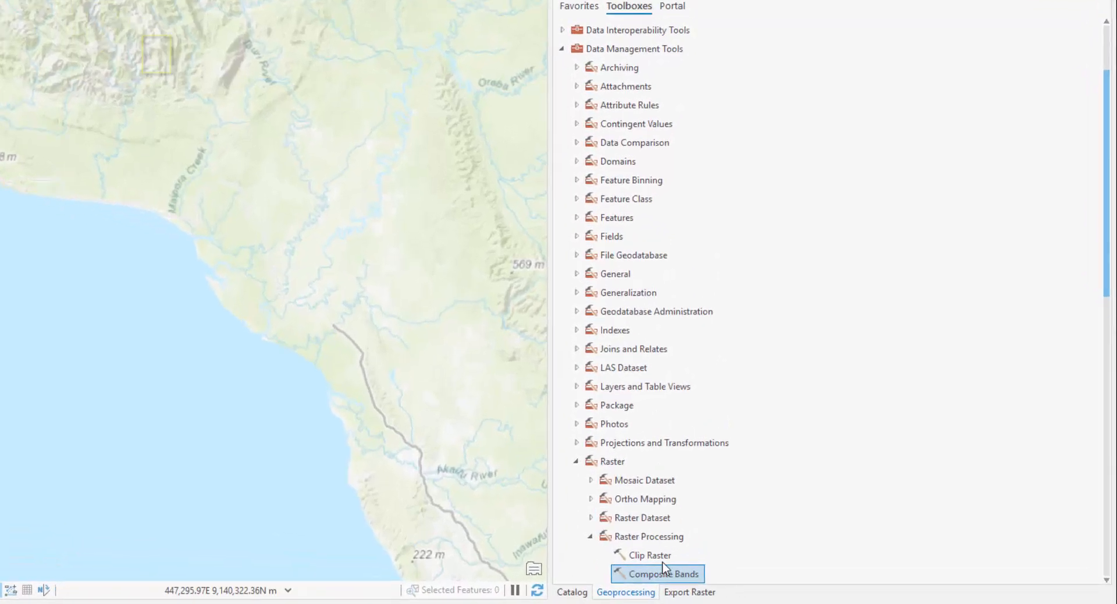
- Open Composite Bands and add the VNIR band files as input rasters
double_click(657, 573)
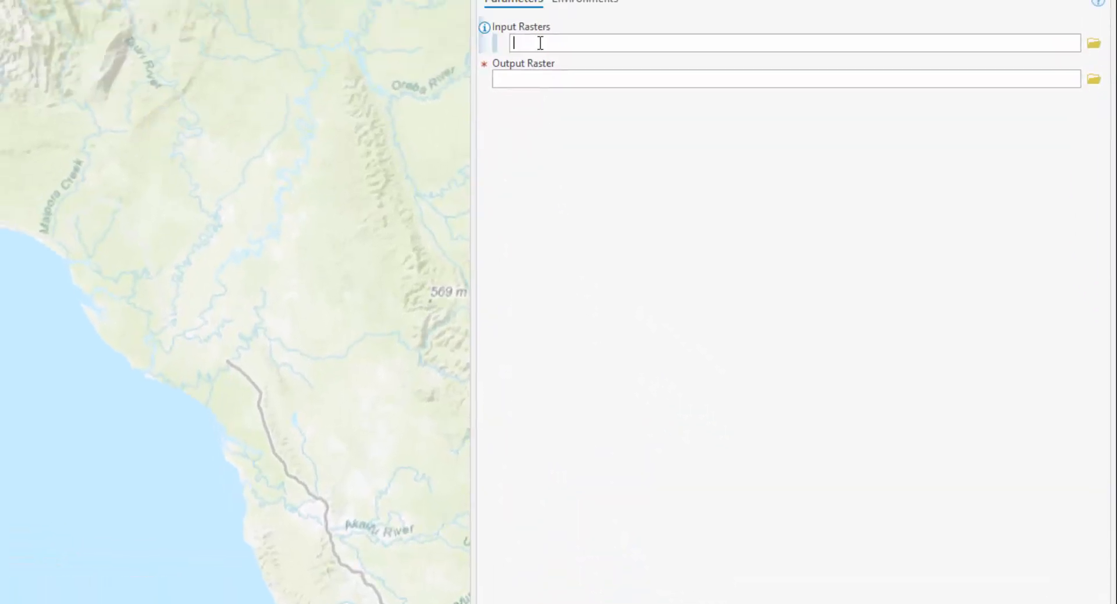
left_click(1093, 42)
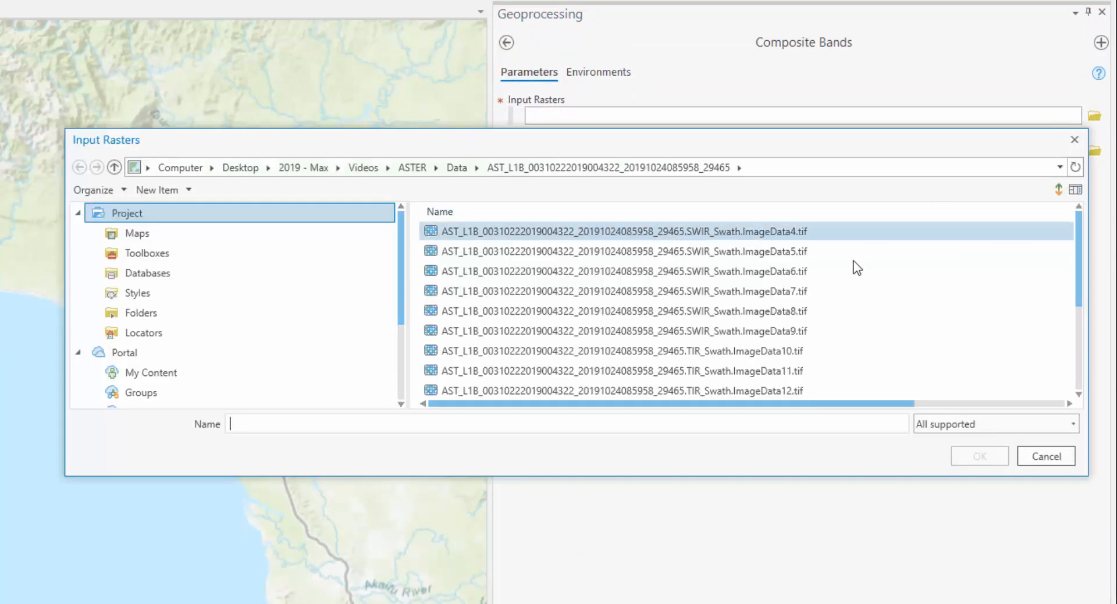
left_click(627, 311)
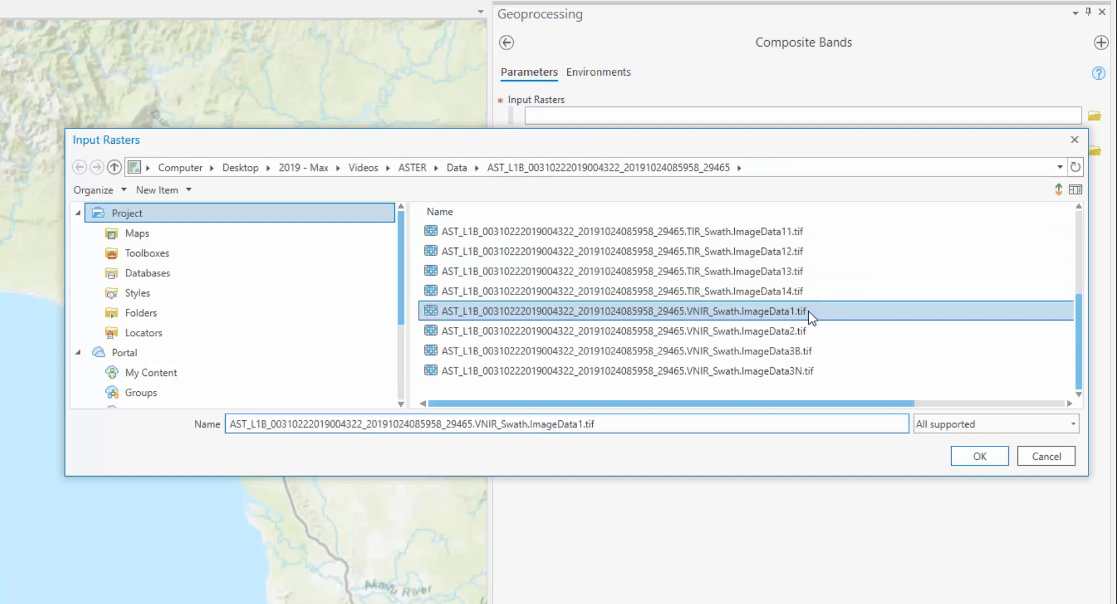
left_click(978, 456)
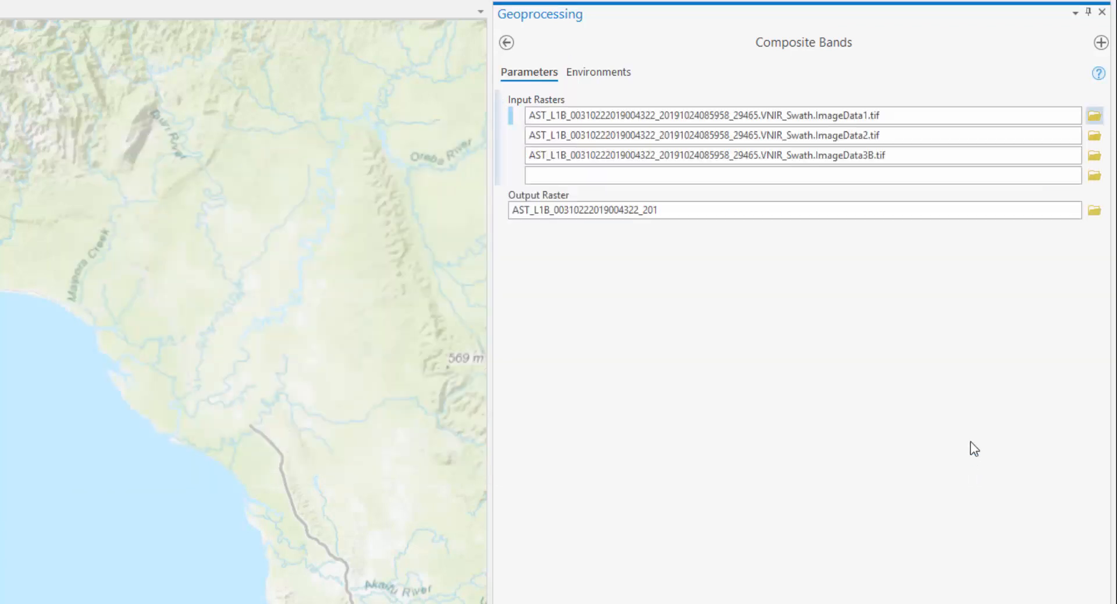
- Add the SWIR and TIR bands, from ImageData4 through ImageData14, as further inputs
left_click(1095, 175)
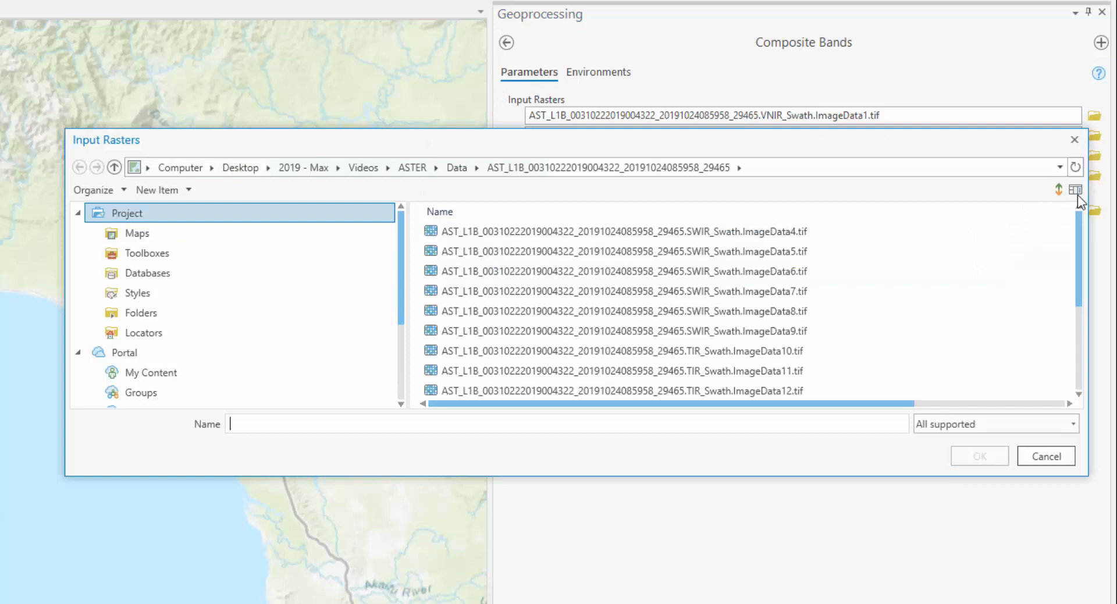
left_click(626, 291)
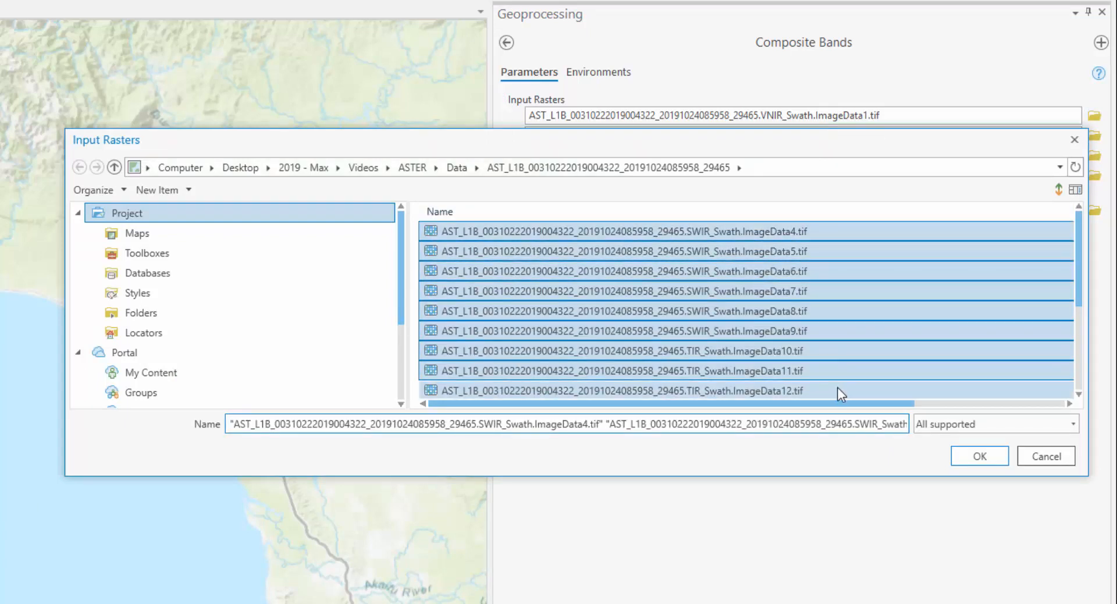
scroll("down", 3)
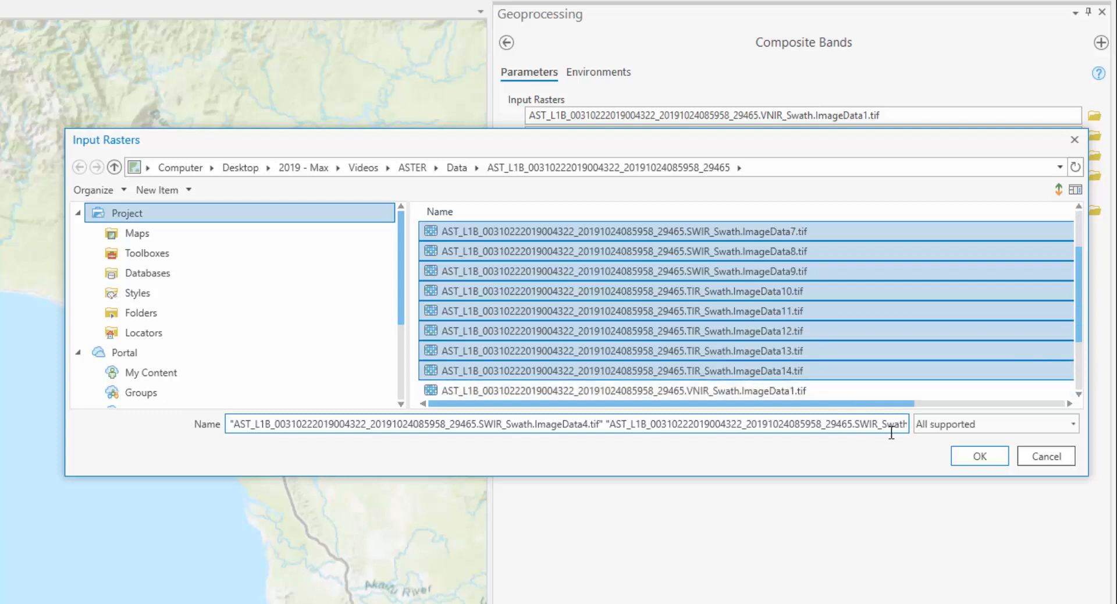
left_click(978, 456)
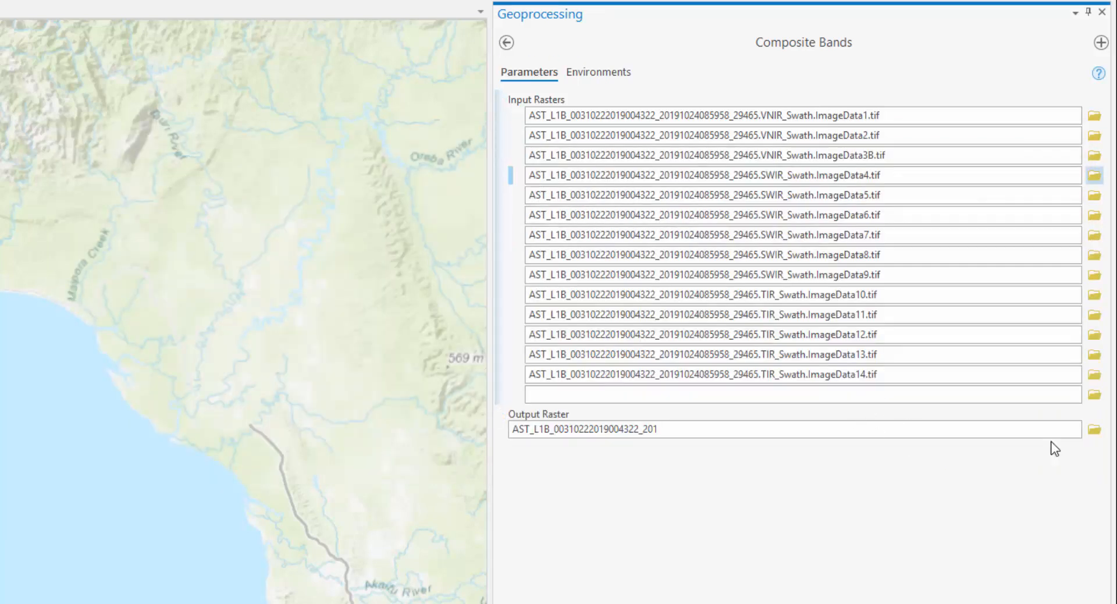
- Save the output raster as Composite_img_1.tif and run Composite Bands
left_click(1097, 429)
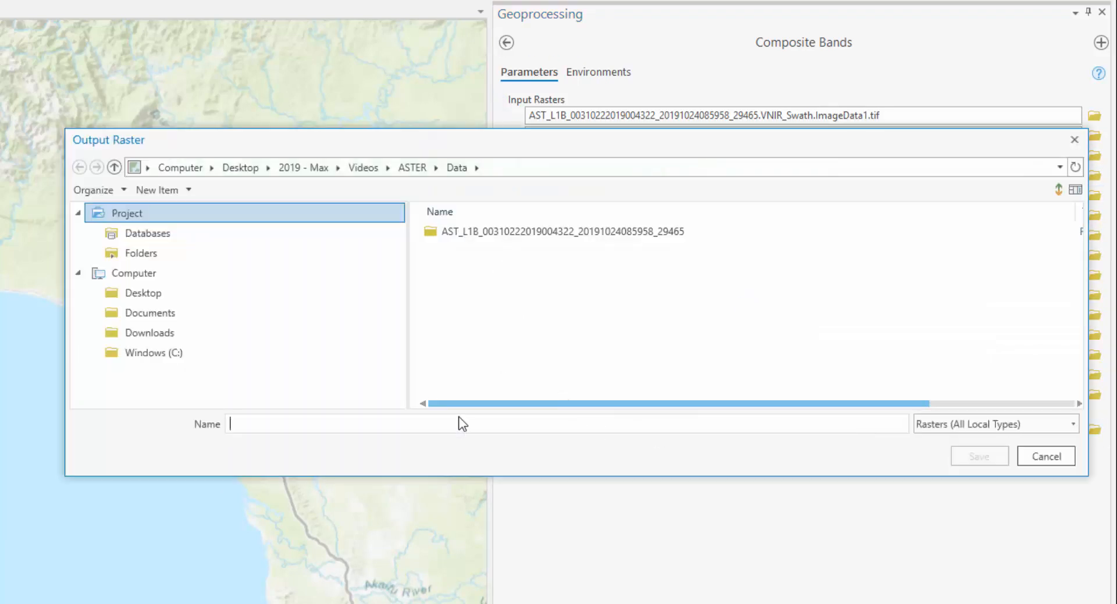
type("c")
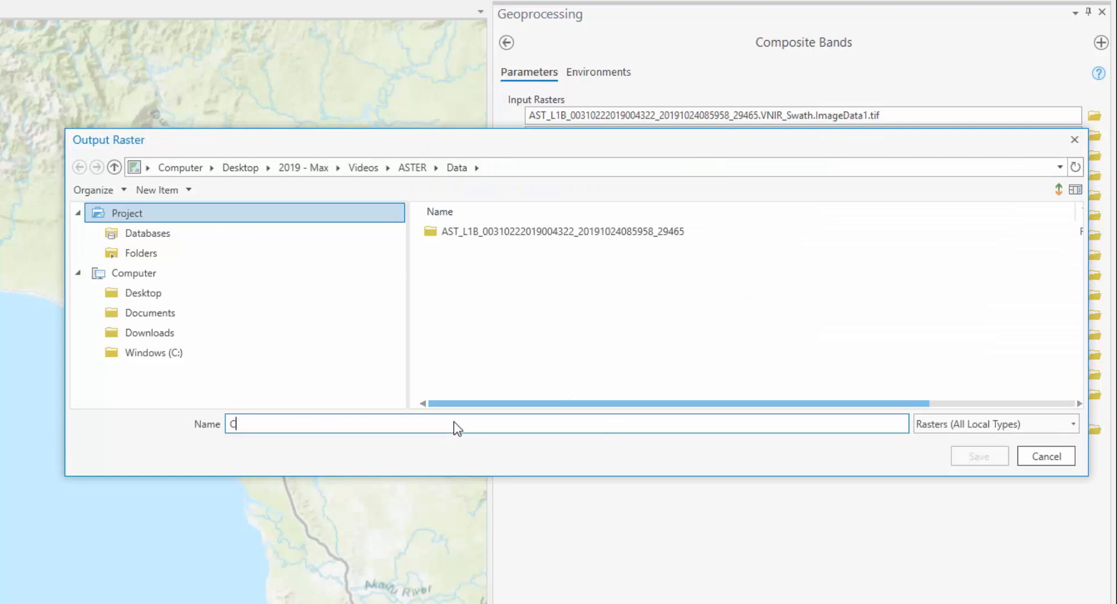
type("omposite")
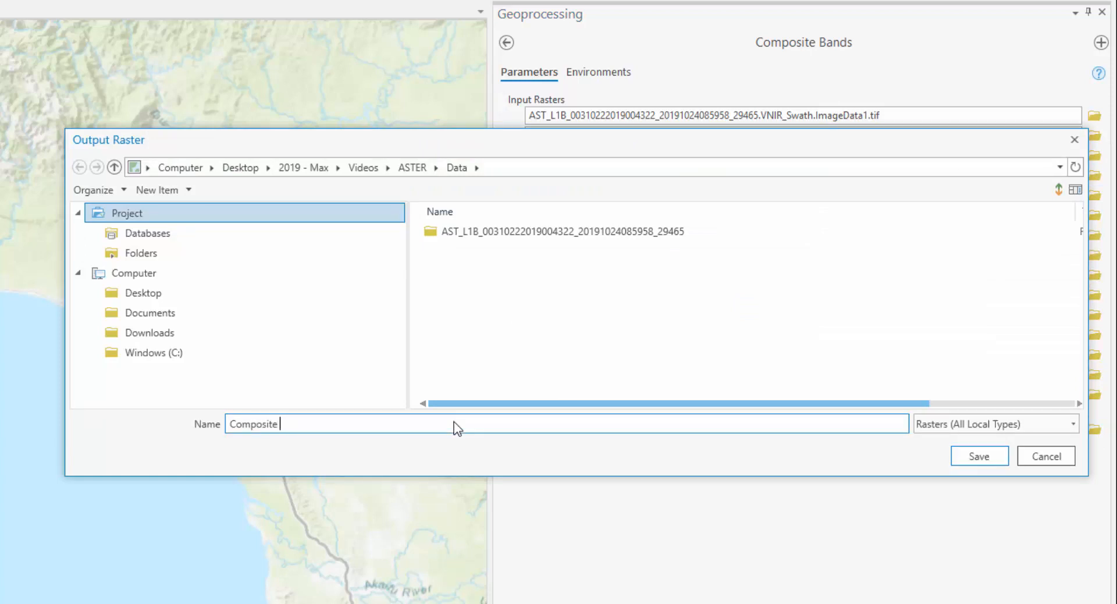
type("_img_1.ti")
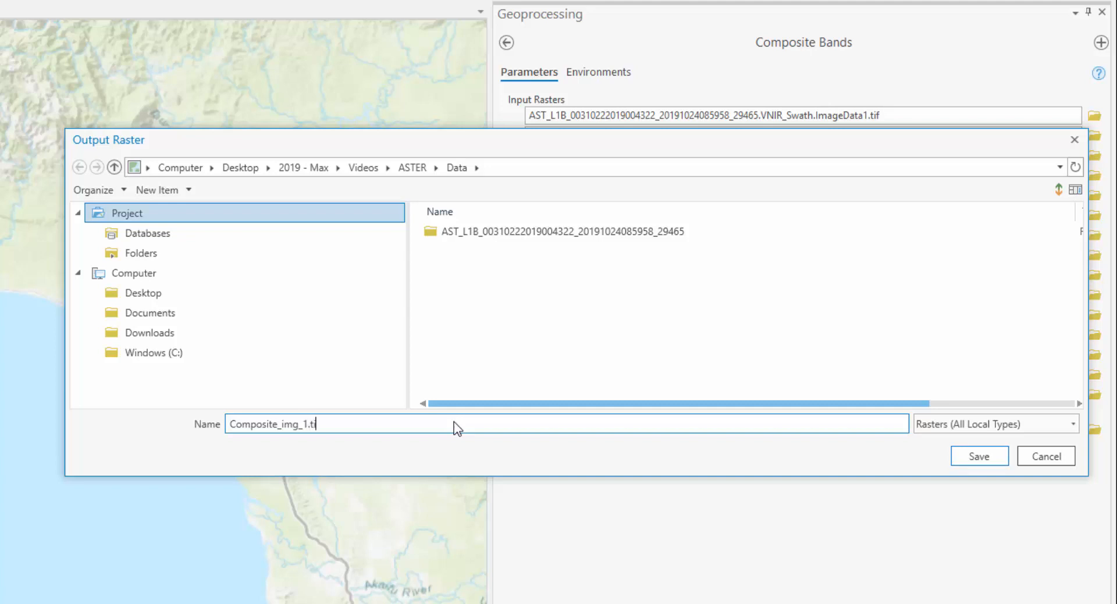
left_click(977, 455)
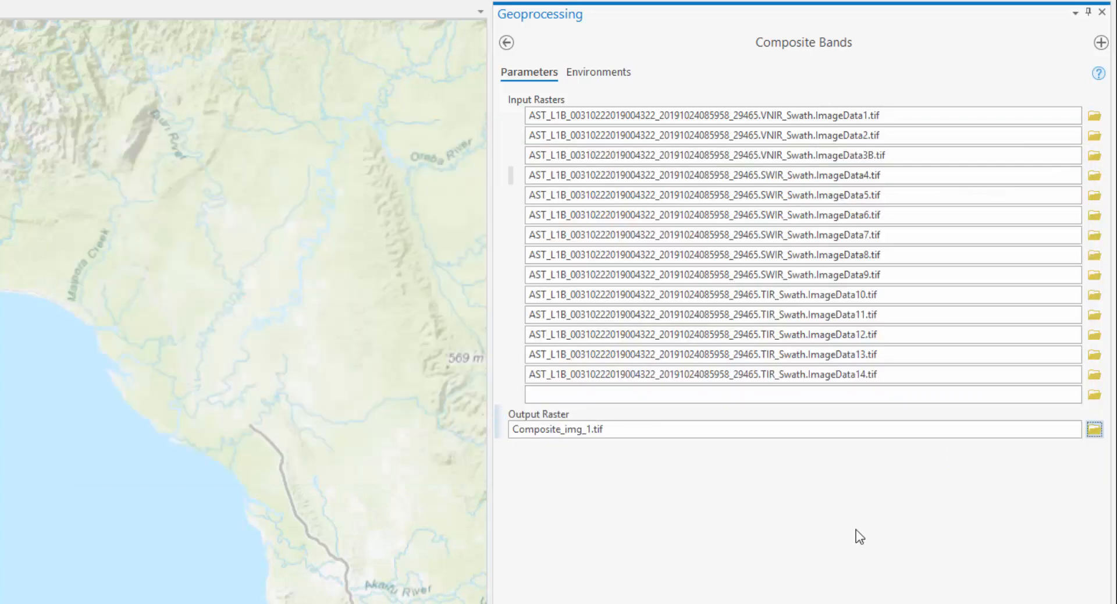
left_click(1068, 533)
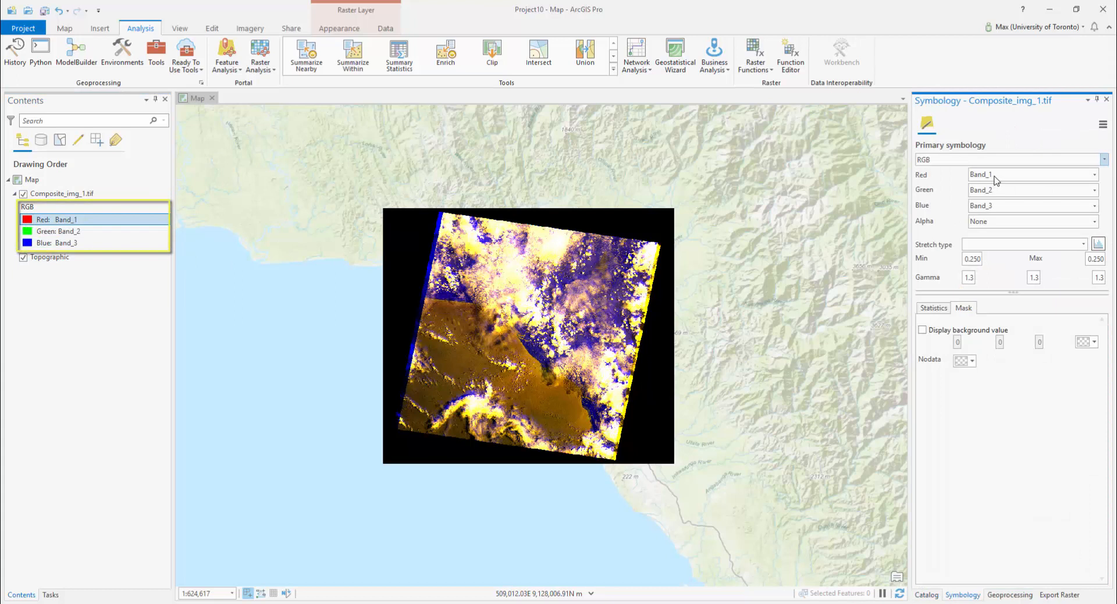
- Set Red to Band_3 and Blue to Band_1, and turn on Display background value
left_click(1031, 175)
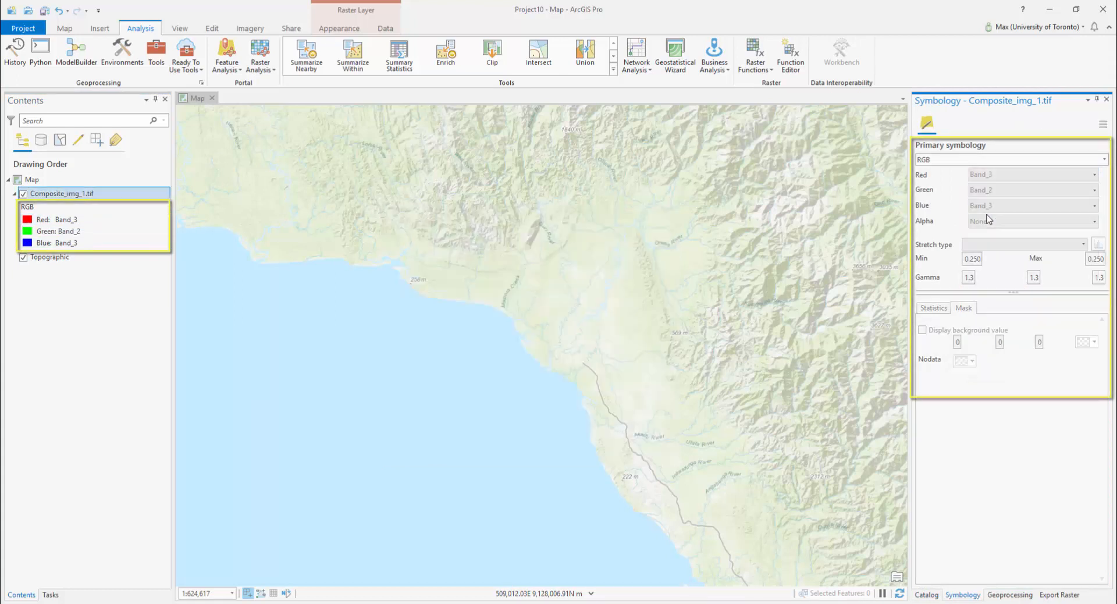
left_click(1029, 206)
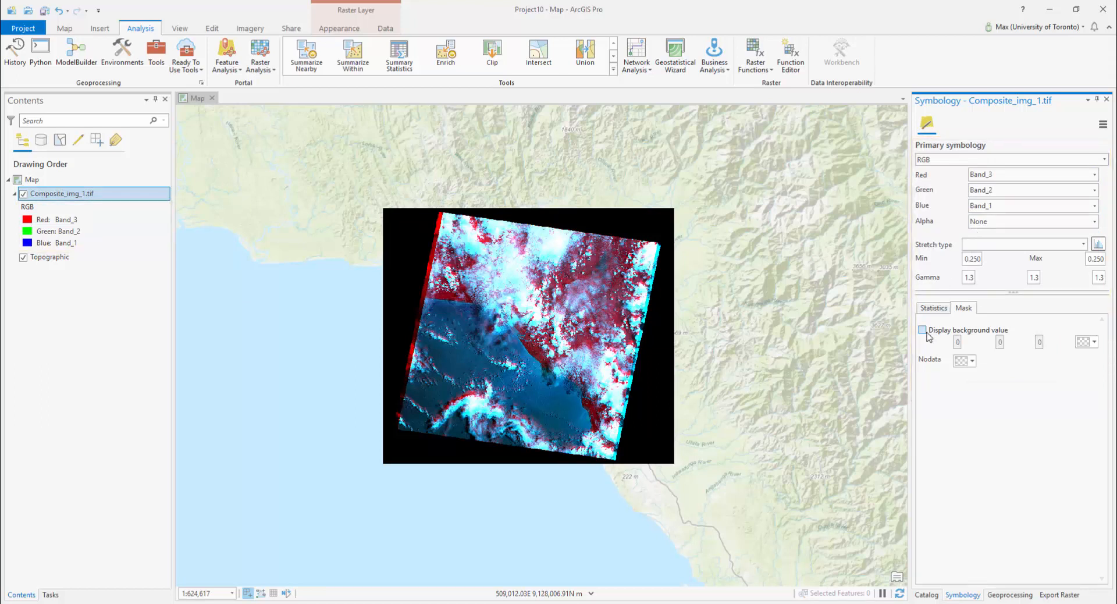
left_click(922, 330)
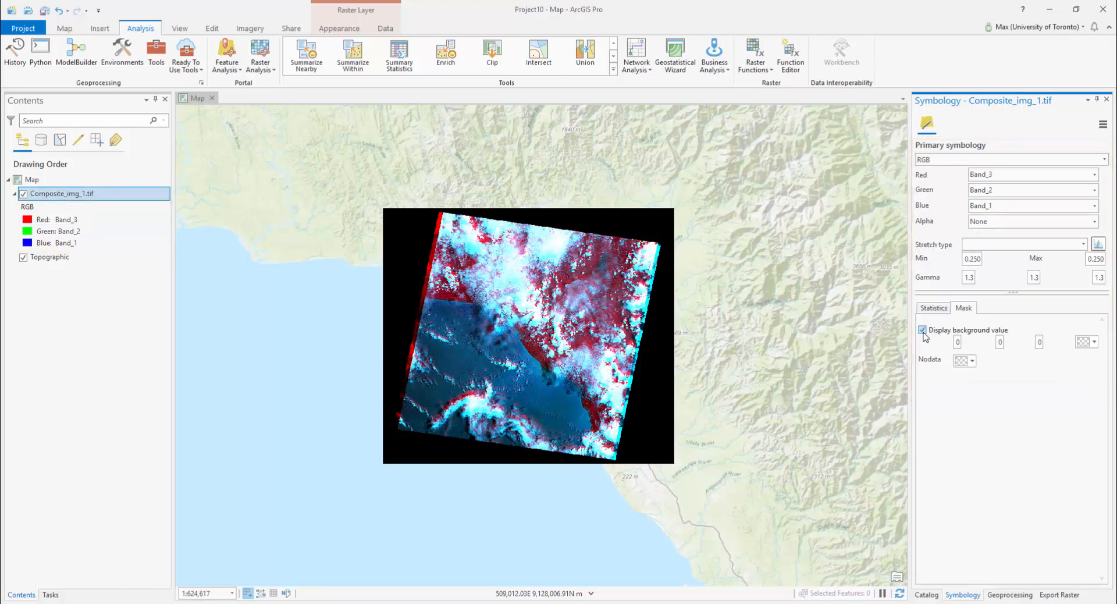